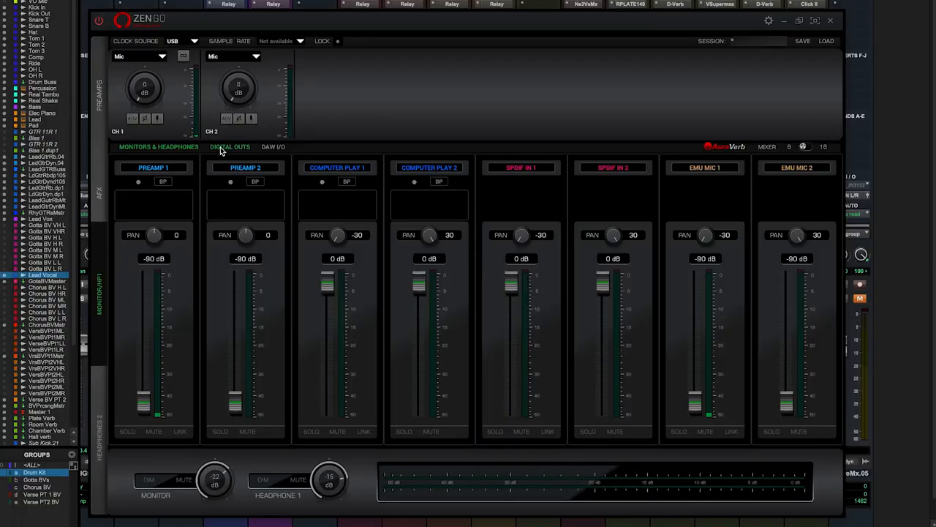
Glance at the DAW routing view, then switch the clock source from USB to Internal.
left_click(273, 146)
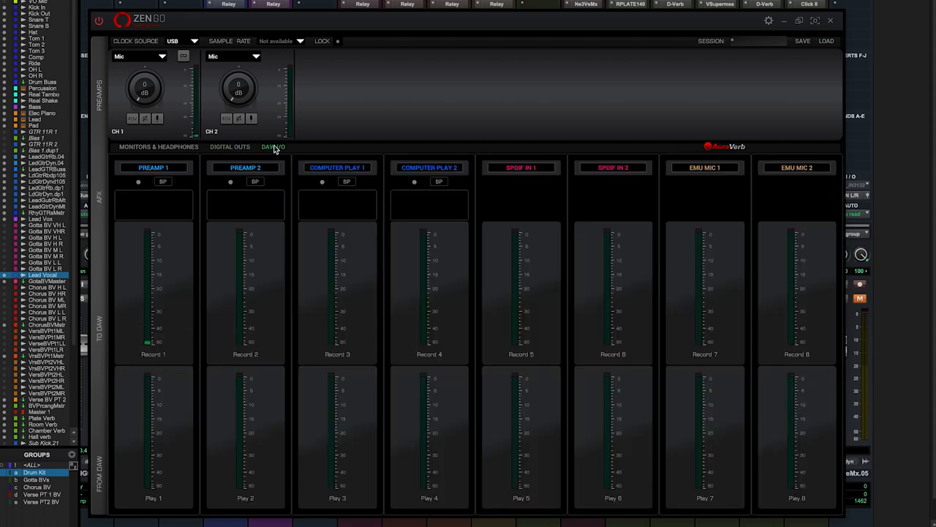
left_click(159, 147)
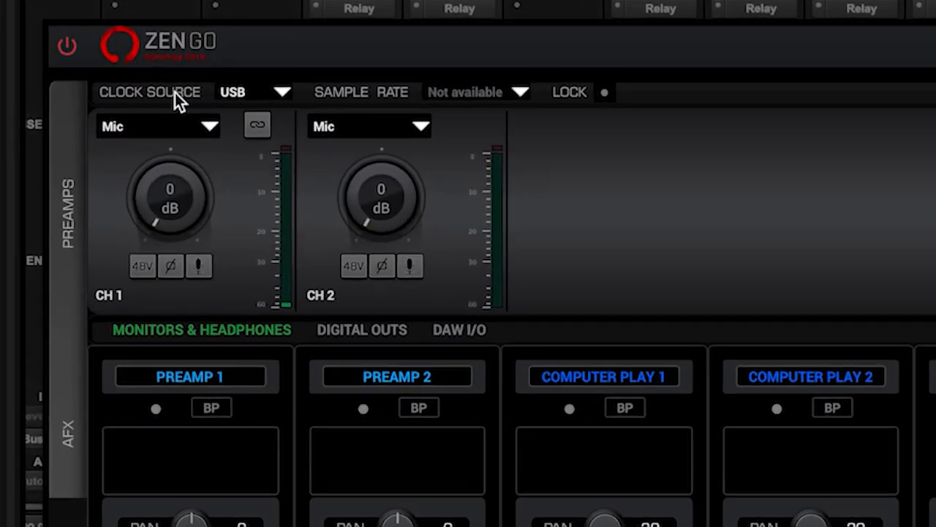
left_click(252, 91)
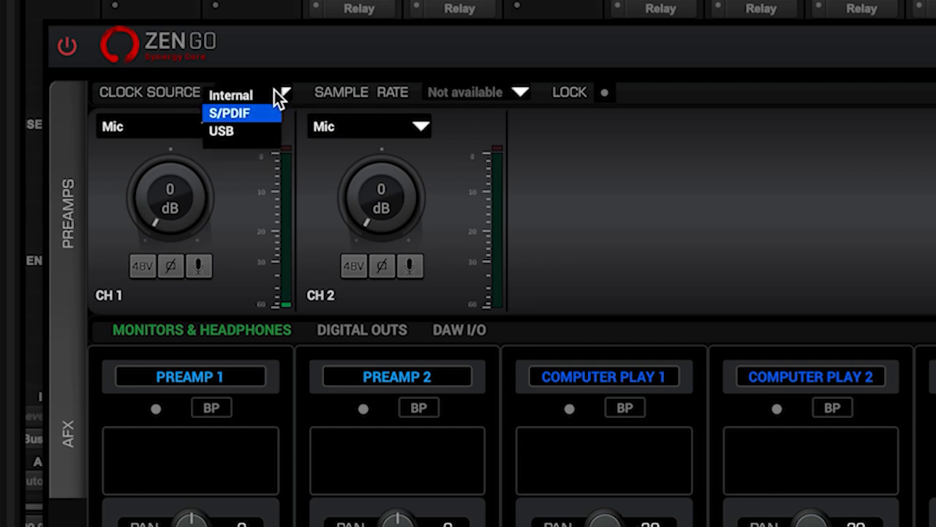
left_click(222, 131)
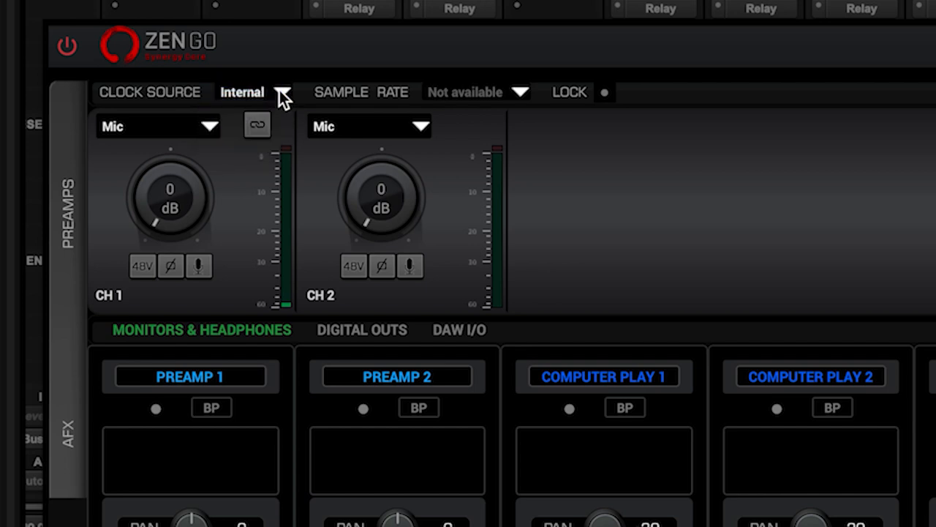
Set the device sample rate to 48.0 kHz.
left_click(254, 91)
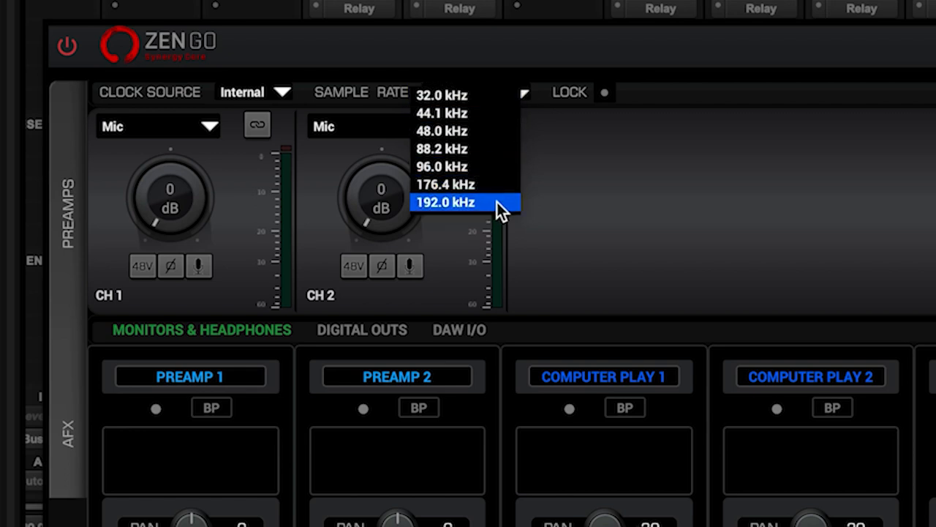
left_click(444, 202)
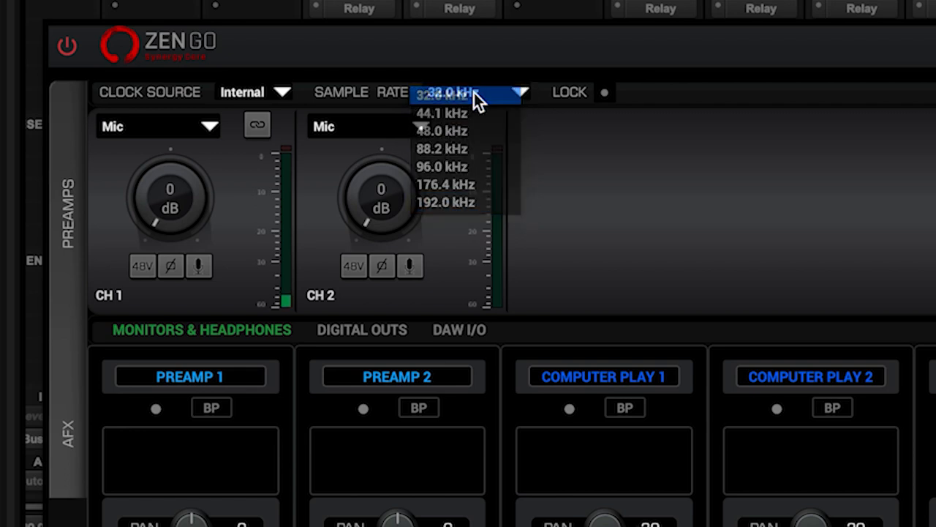
left_click(440, 114)
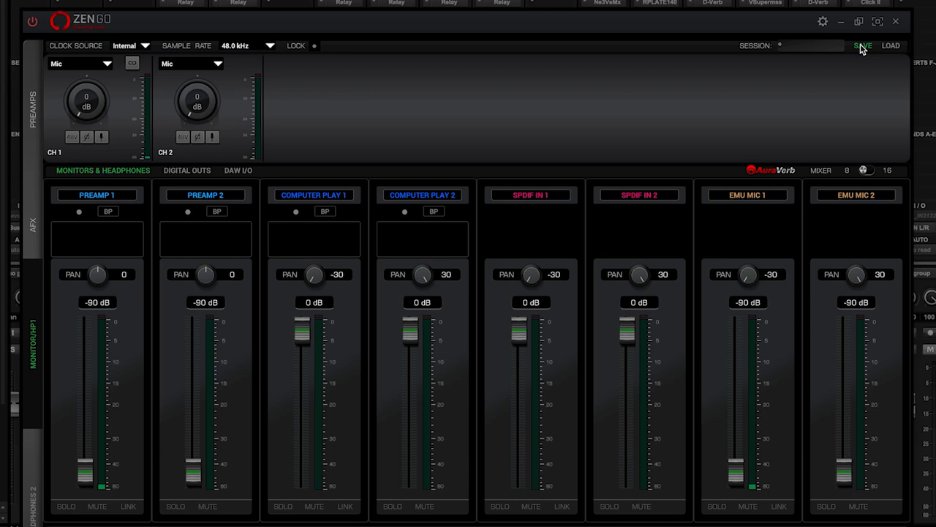
left_click(862, 46)
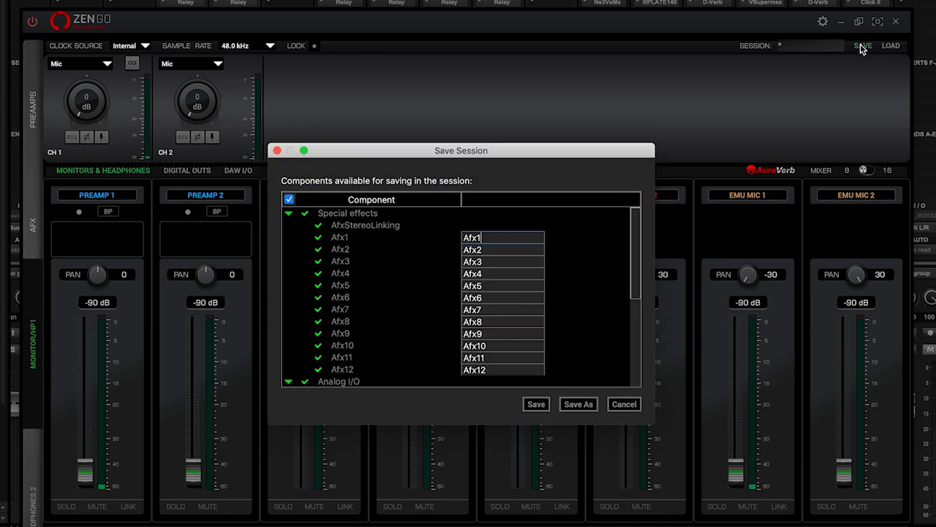
scroll("down", 3)
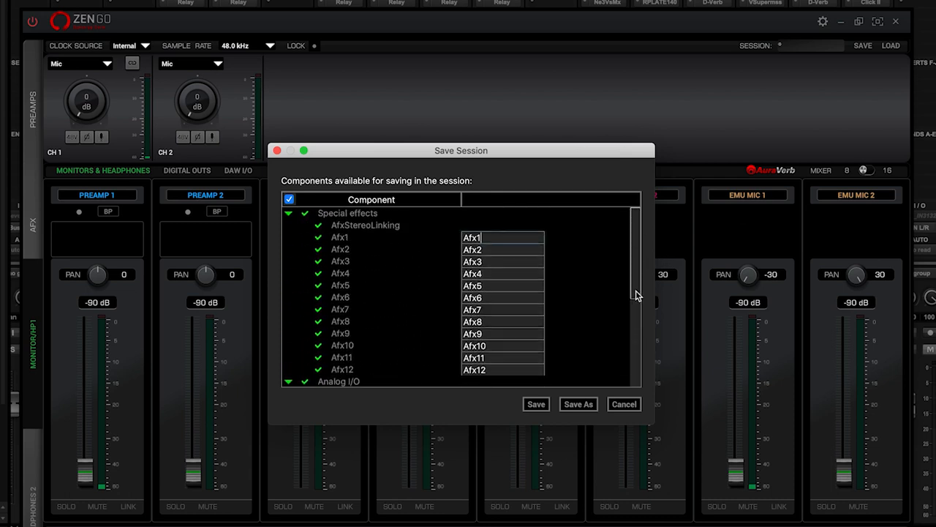
left_click(623, 403)
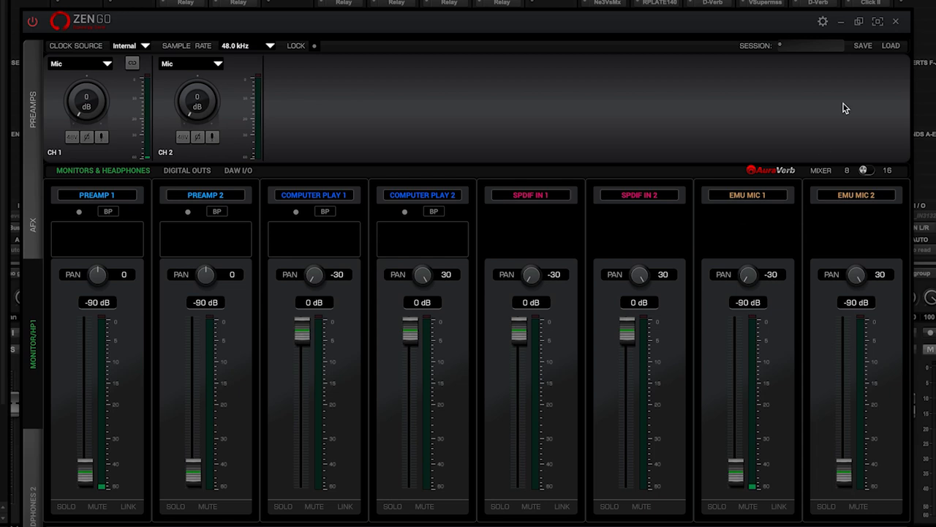
Bring up Settings showing monitor trim, panning law, oscillator and brightness options.
left_click(822, 21)
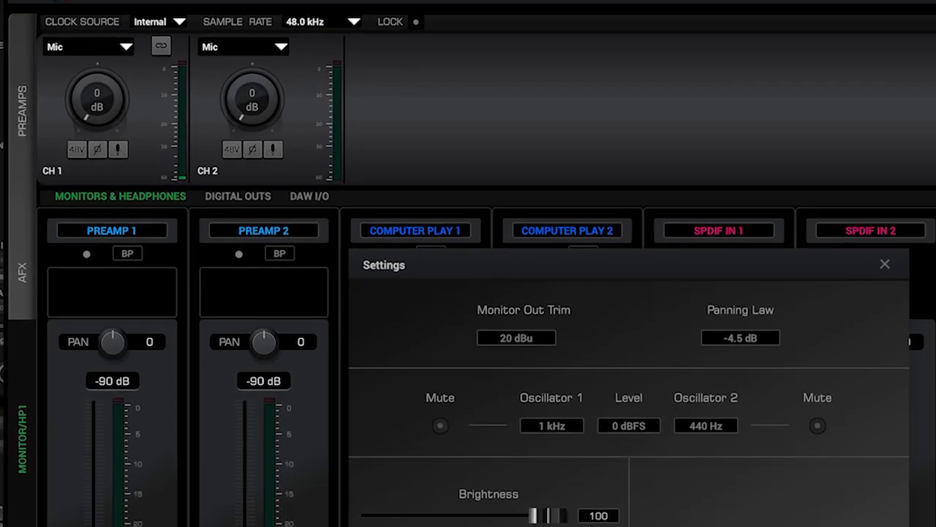
Close the settings window and keep channel 1's input type on Mic.
left_click(885, 264)
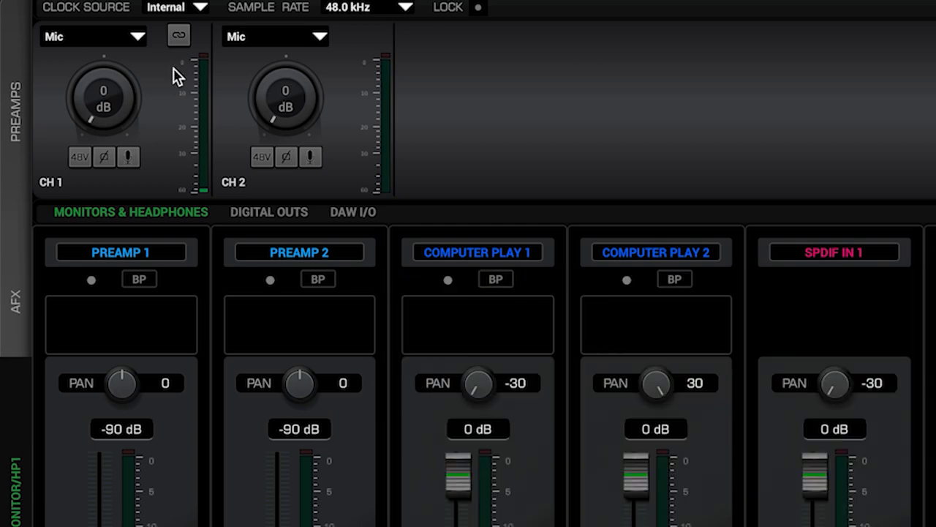
mouse_move(146, 58)
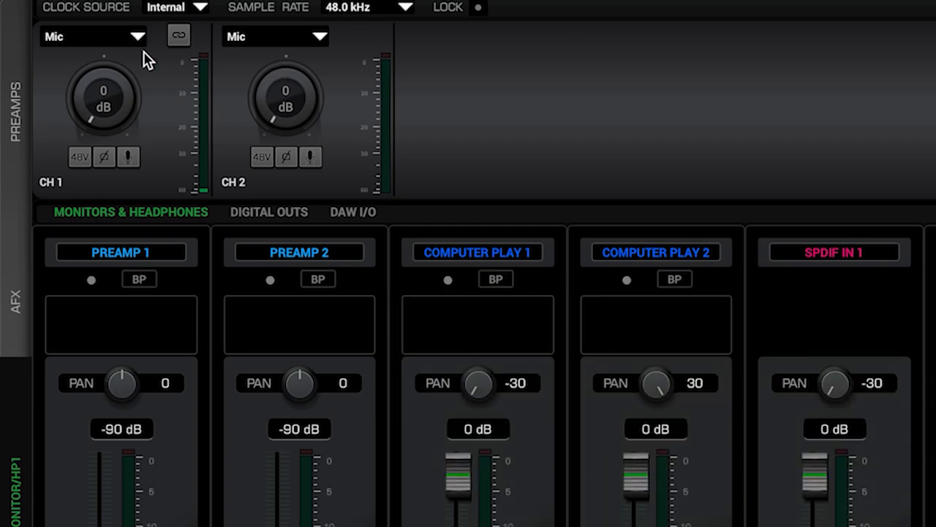
left_click(91, 36)
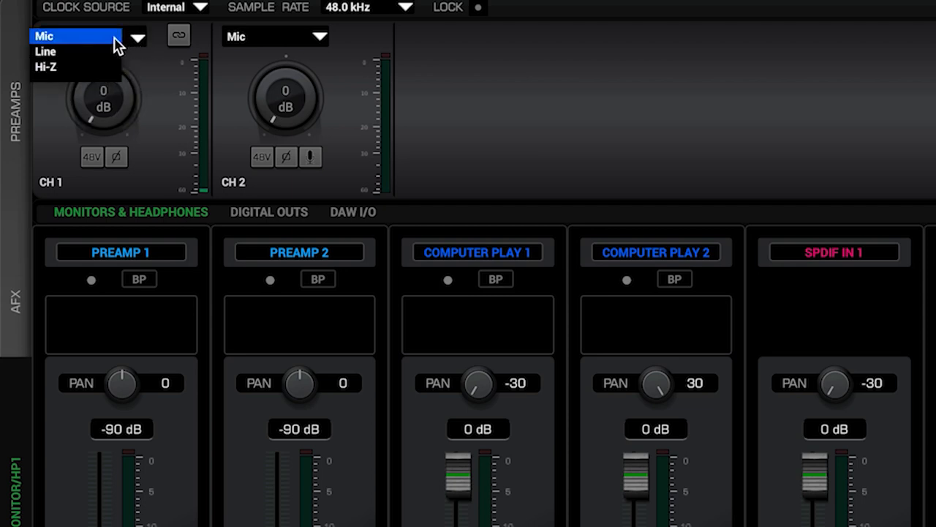
left_click(45, 36)
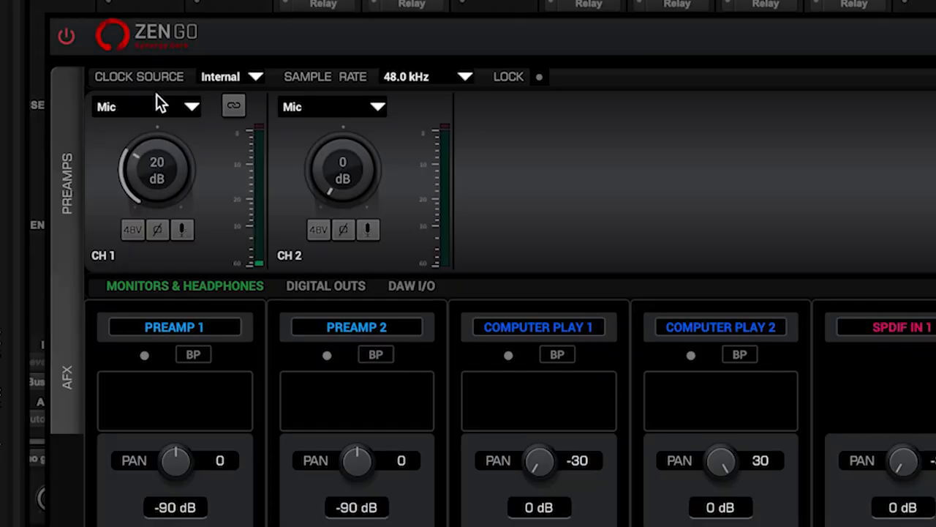
Return channel 1 gain to 0 dB, turn 48V off, and leave the channels unlinked.
left_click(133, 229)
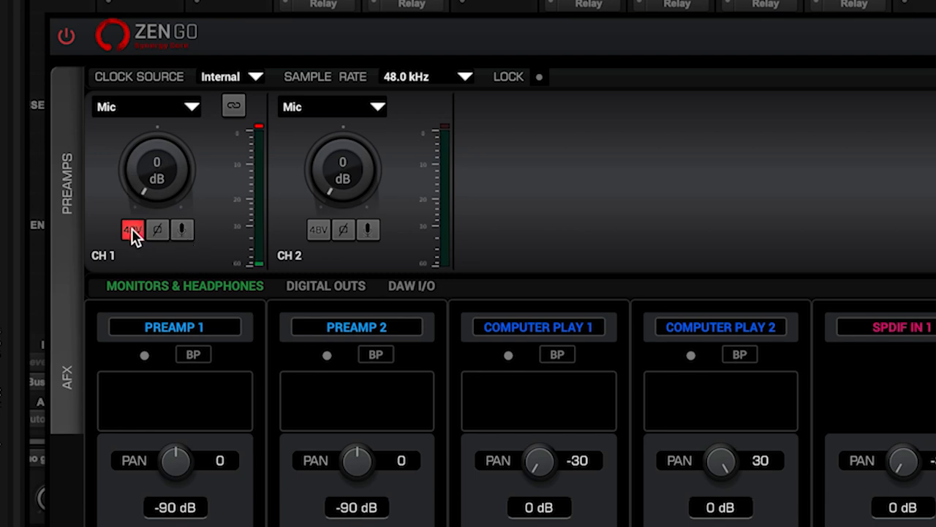
left_click(132, 229)
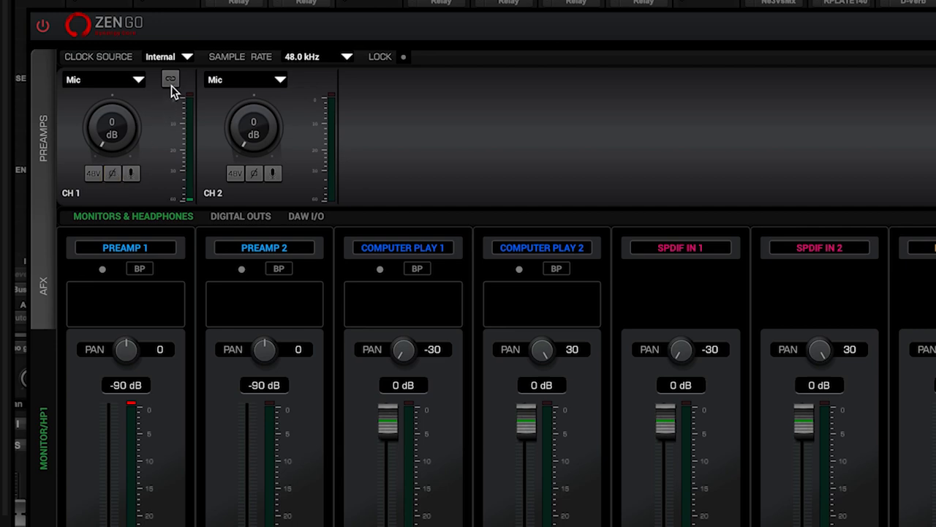
left_click(170, 79)
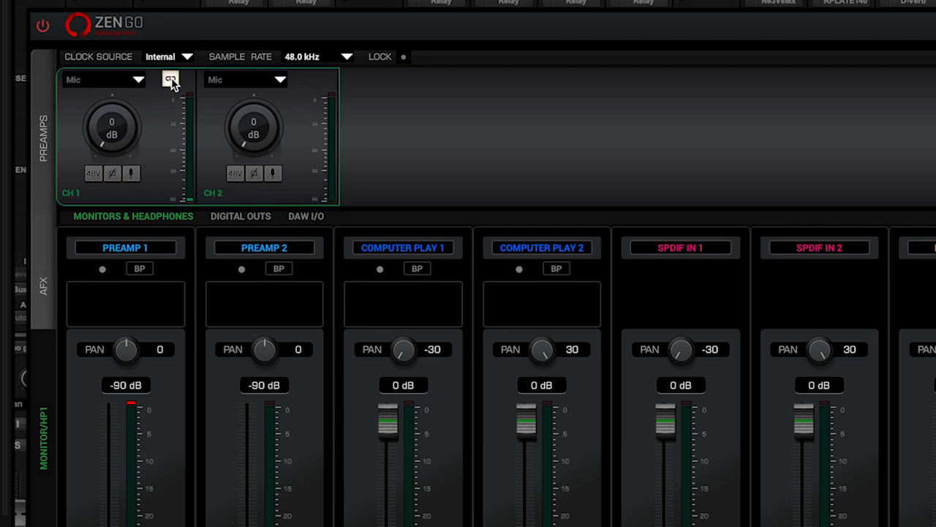
left_click(170, 79)
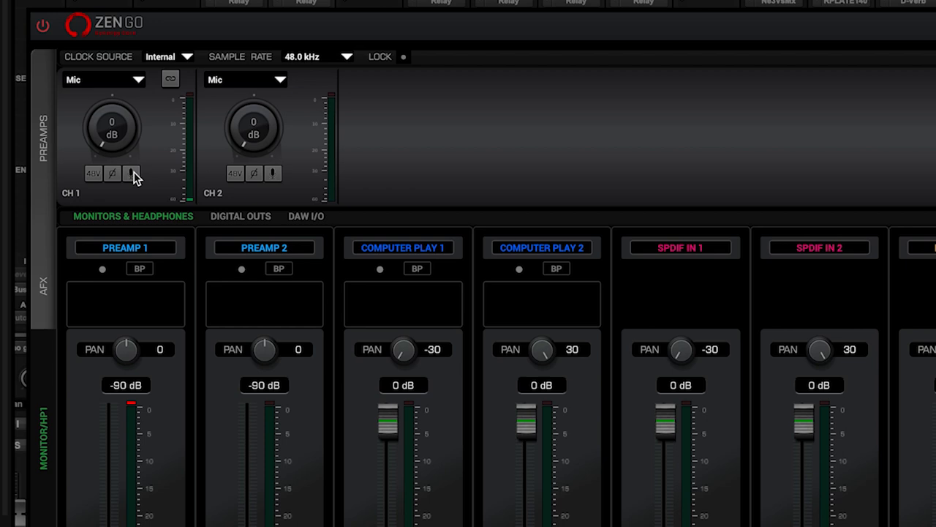
View channel 1's Mic Modeling window set to Edge Duo, then return to the mixer.
left_click(132, 173)
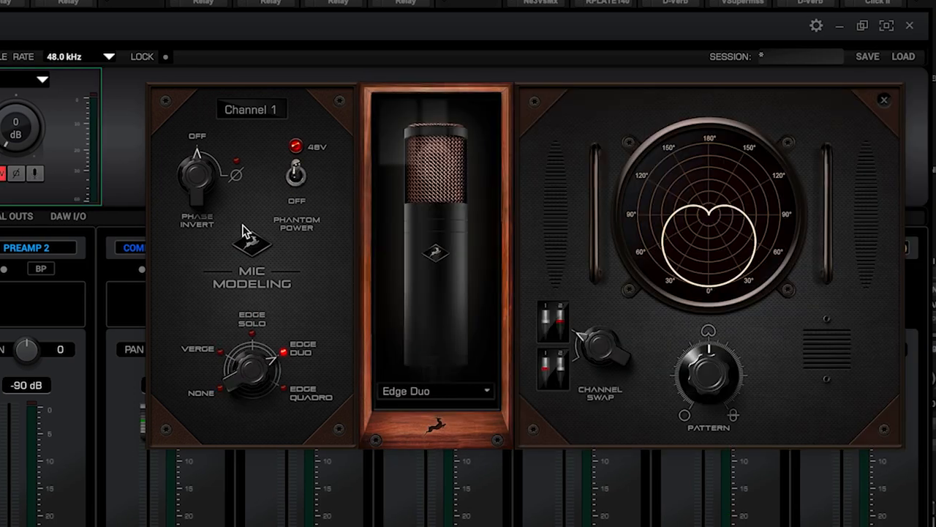
mouse_move(330, 390)
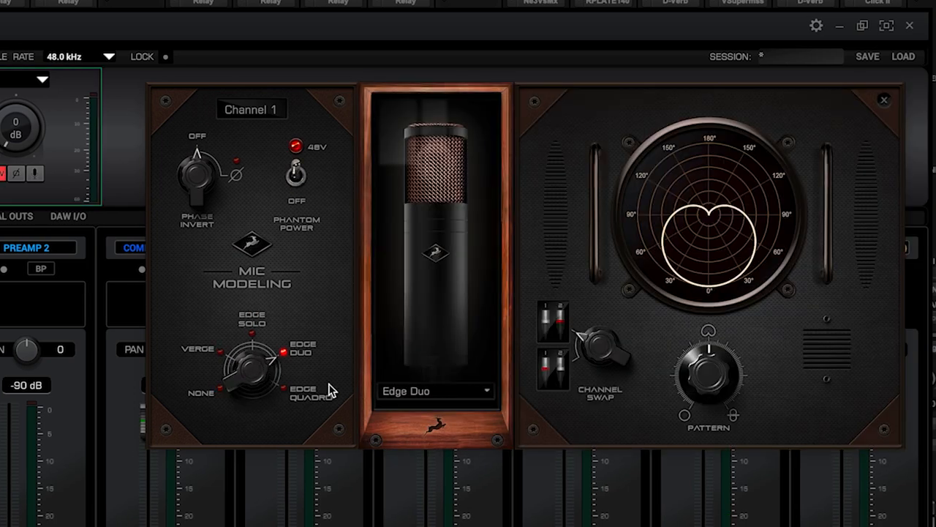
left_click(436, 390)
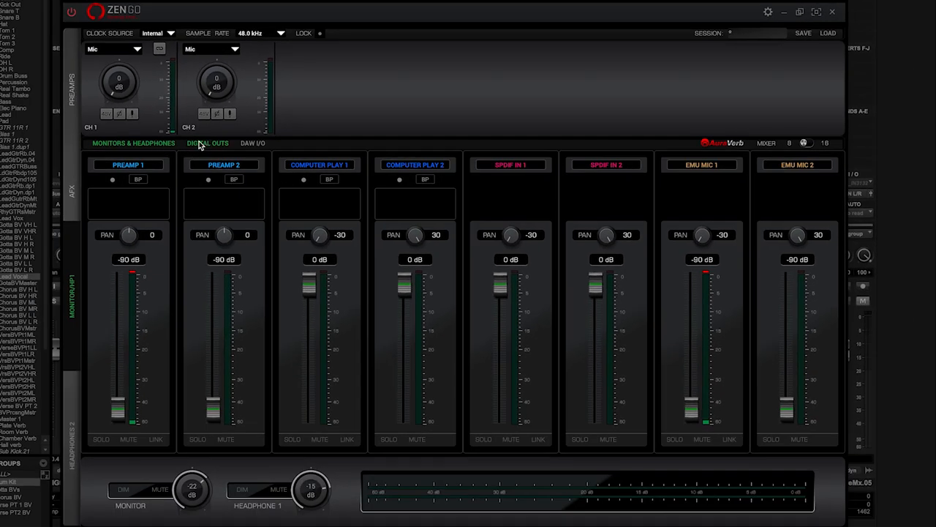
left_click(252, 142)
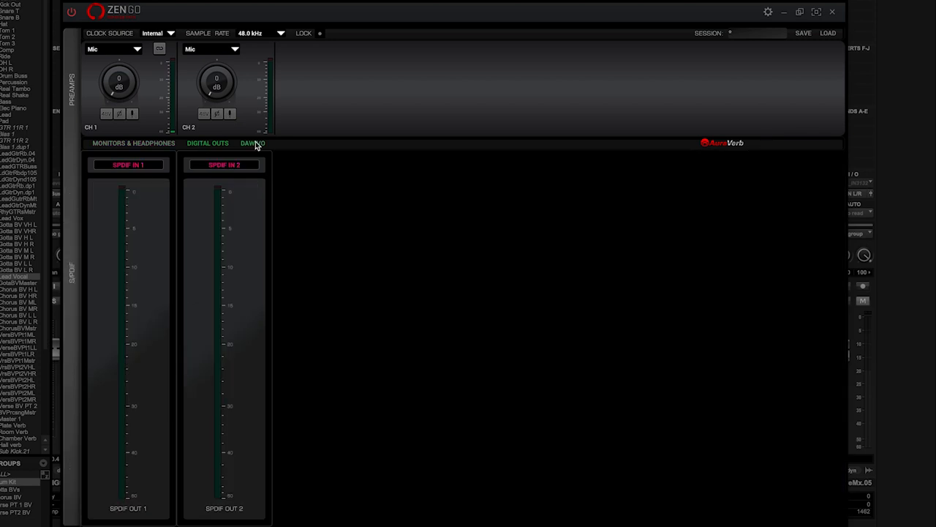
left_click(252, 142)
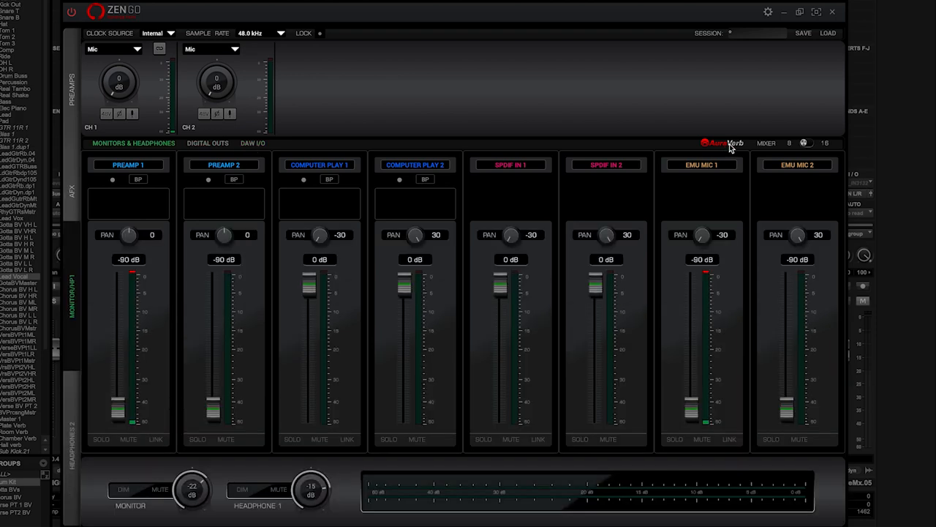
left_click(723, 142)
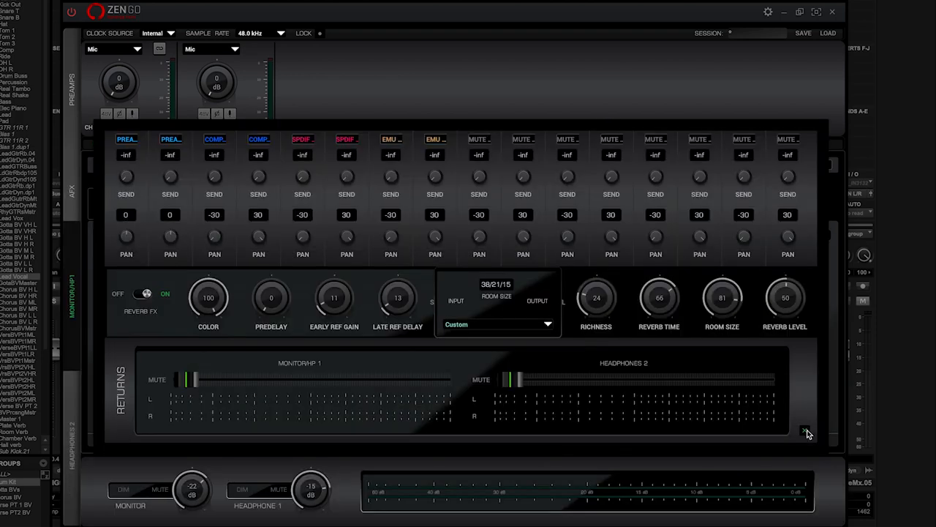
left_click(810, 143)
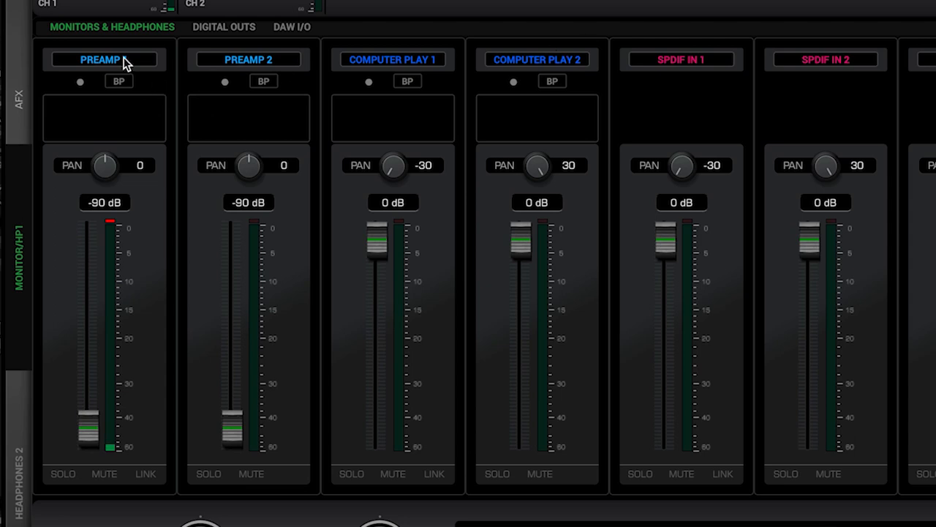
Show Preamp 1's source list: preamp, EMU mic, computer play, SPDIF, mute, oscillator.
left_click(104, 60)
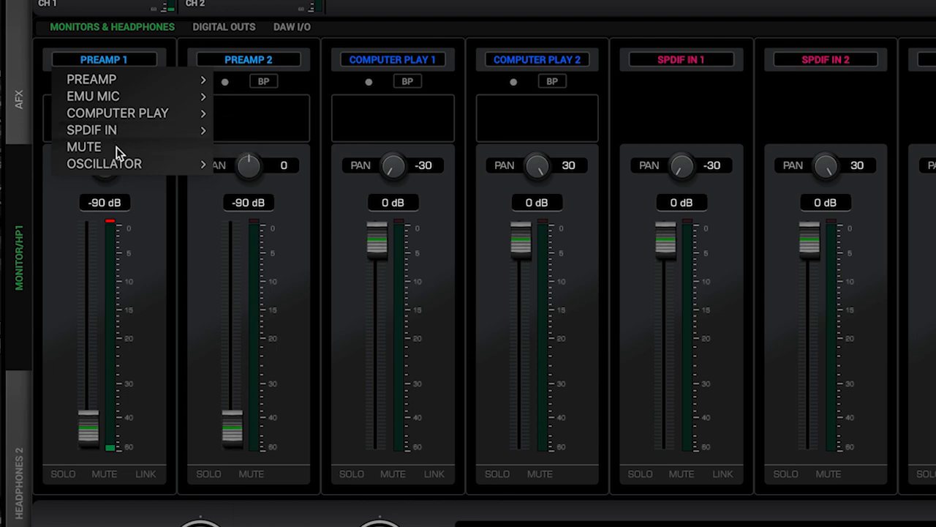
mouse_move(104, 163)
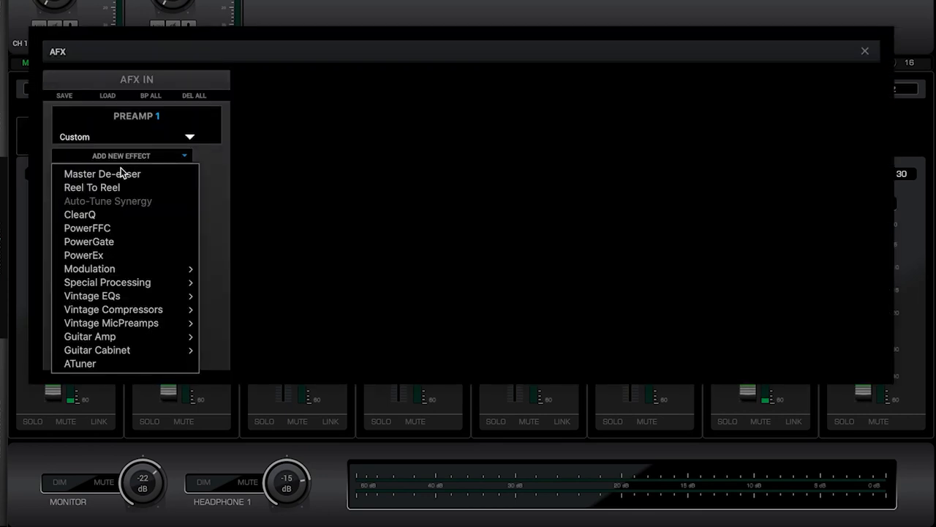
mouse_move(91, 296)
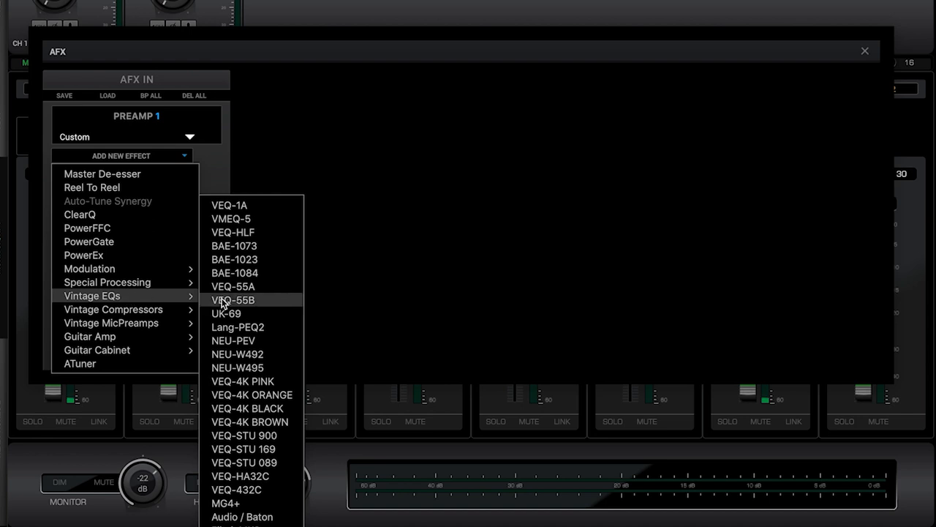
Add a VEQ-55B EQ then an X903 compressor to Preamp 1's AFX chain.
left_click(232, 300)
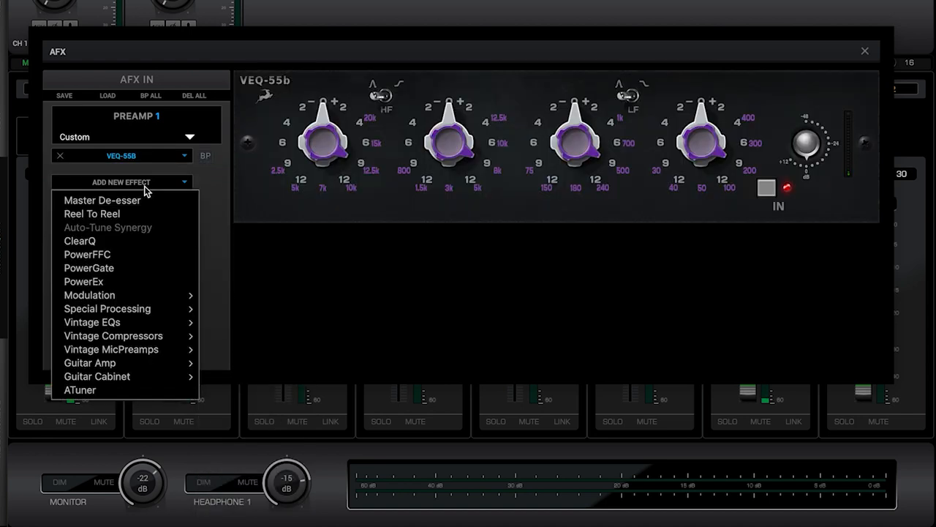
mouse_move(113, 335)
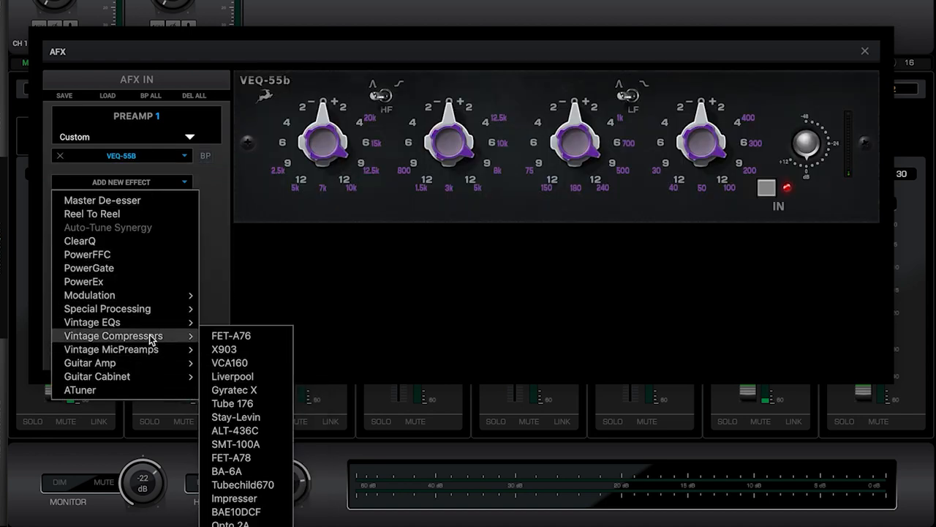
left_click(224, 349)
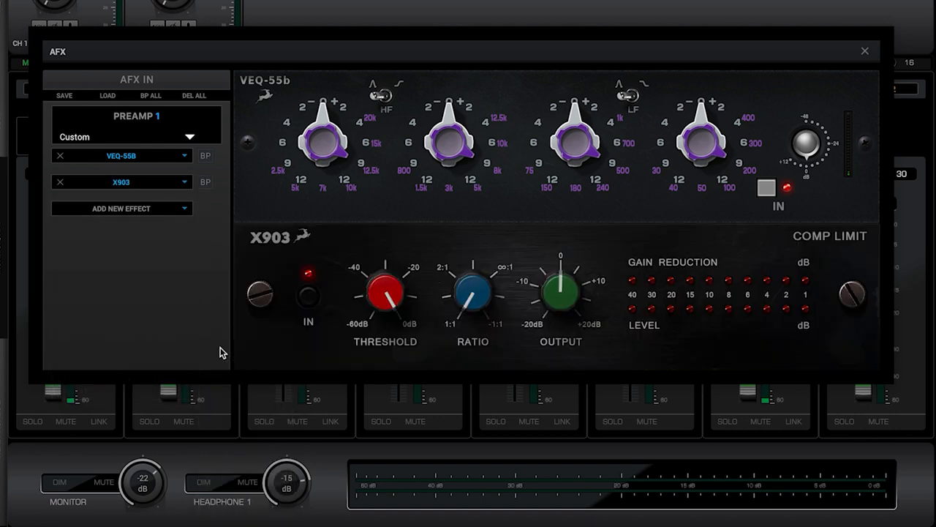
left_click(865, 51)
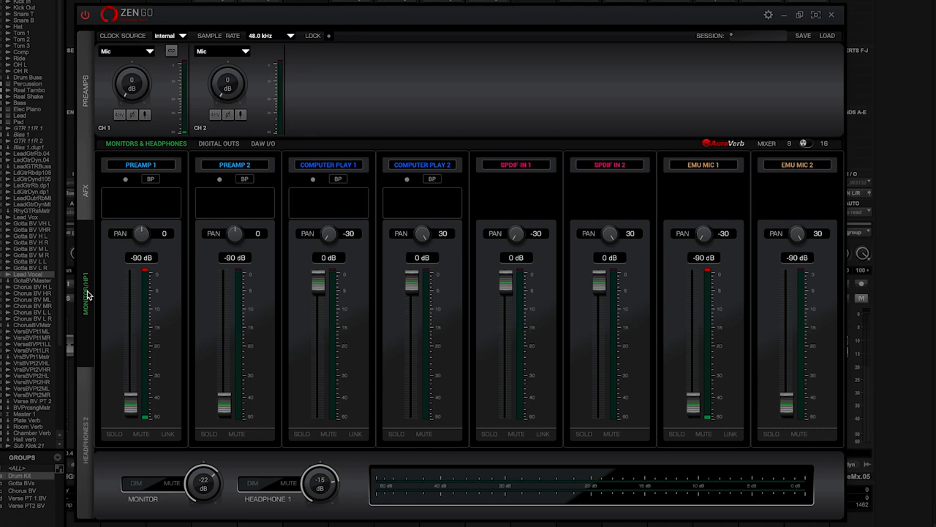
mouse_move(202, 489)
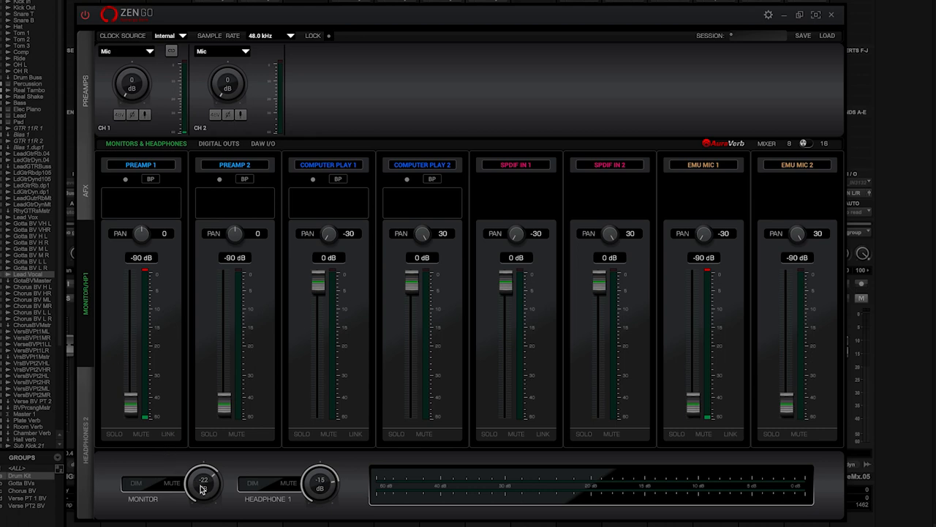
Turn the MONITOR knob up until it reads -20 dB.
left_click_drag(204, 482, 204, 475)
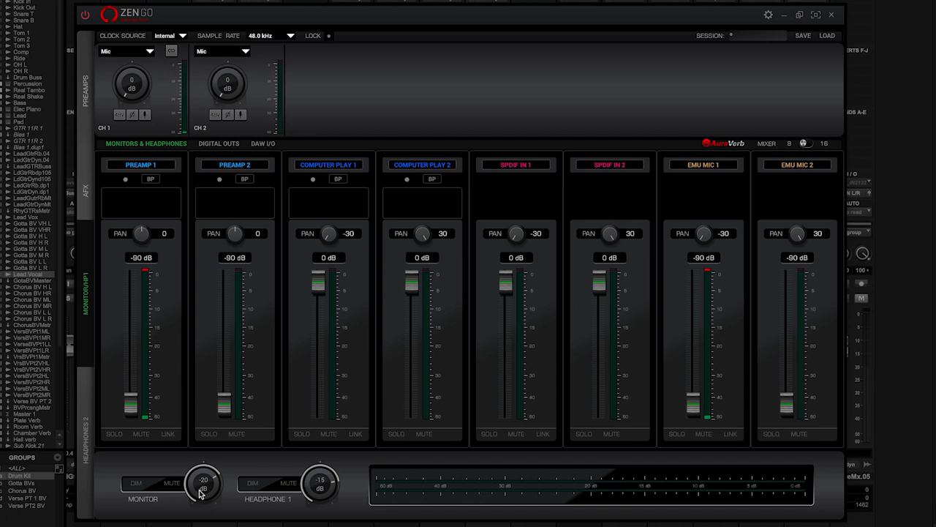
mouse_move(299, 476)
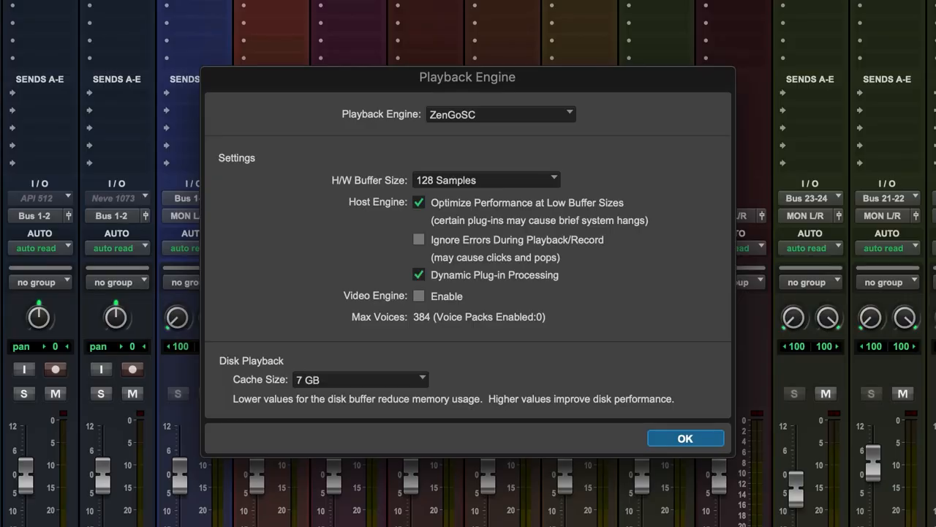
Accept the Playback Engine settings: ZenGoSC with a 128-sample buffer.
left_click(485, 180)
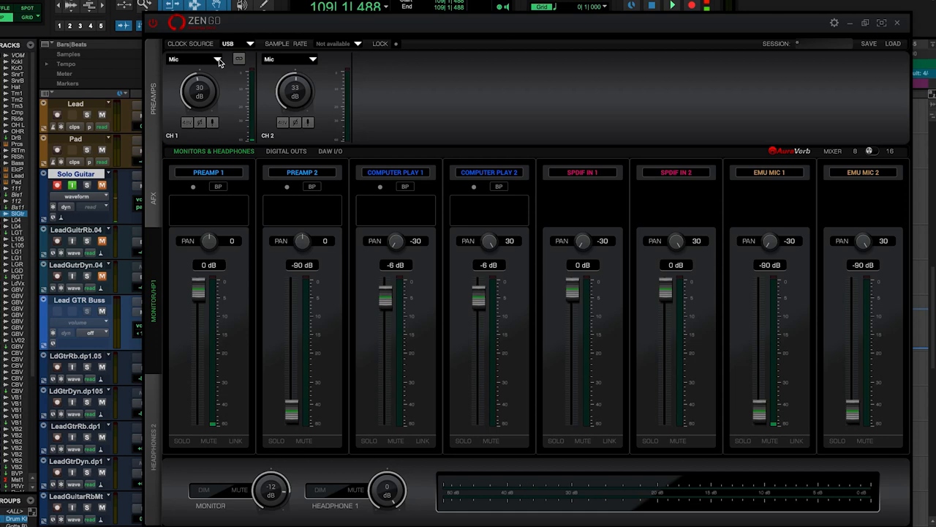
Set channel 1 to Hi-Z and add a Rock 22.10 (UK) amp, cabinet and V12 Chorus.
left_click(215, 60)
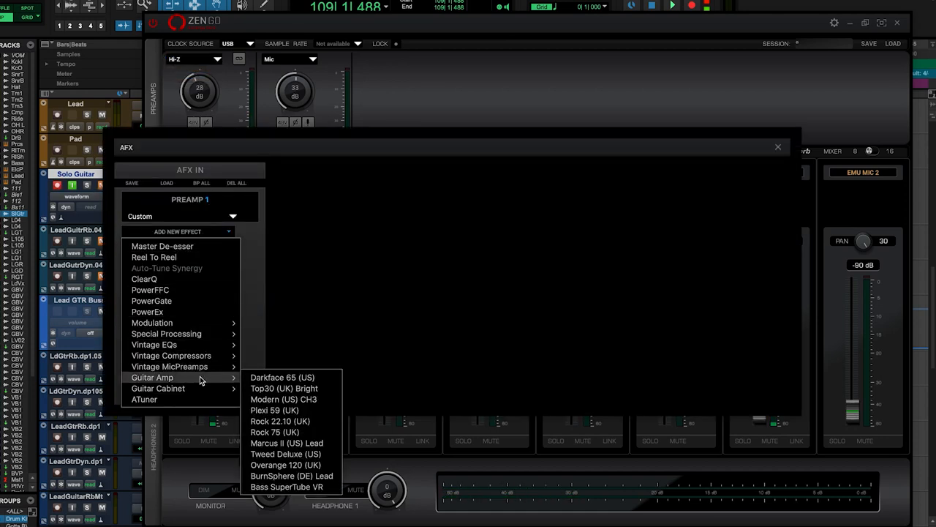
left_click(280, 421)
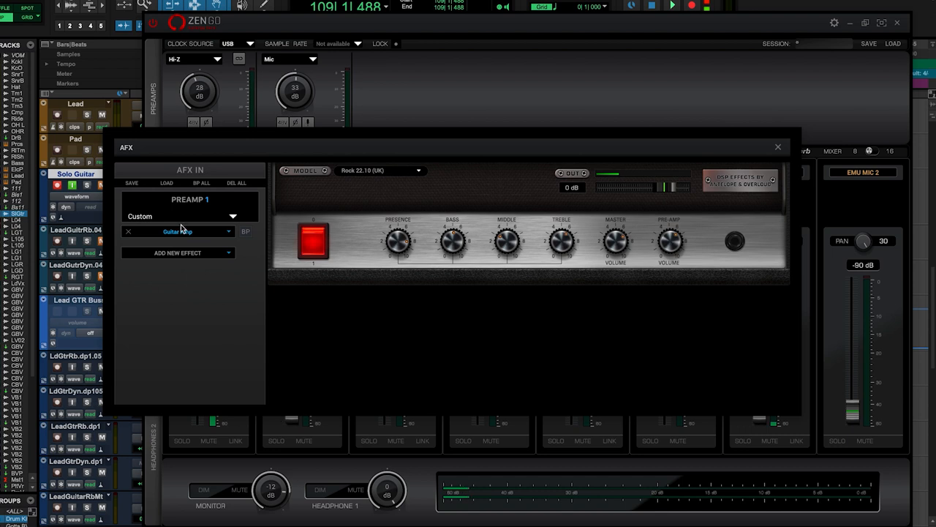
left_click(178, 253)
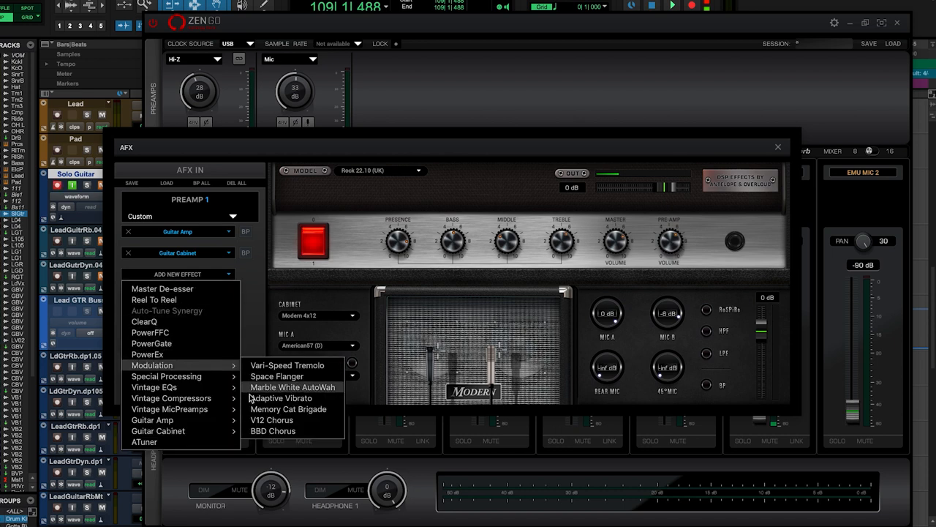
left_click(777, 147)
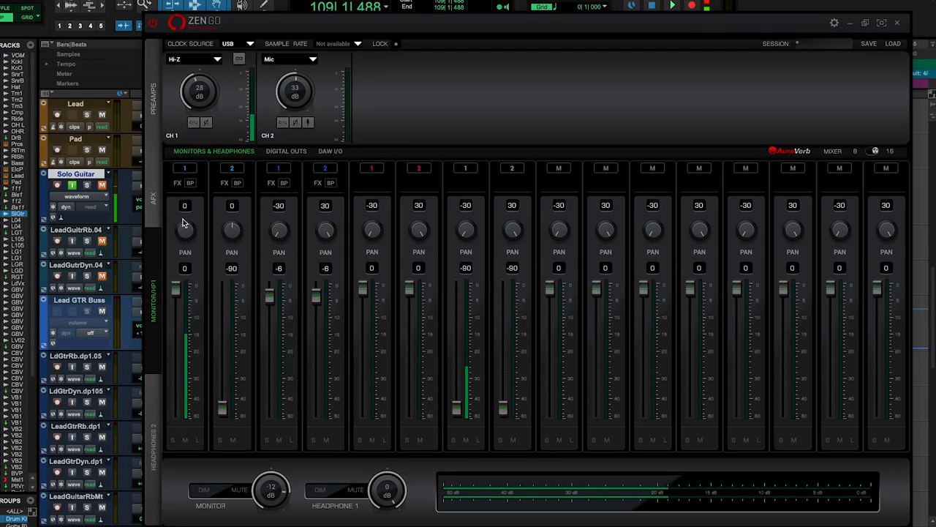
mouse_move(185, 240)
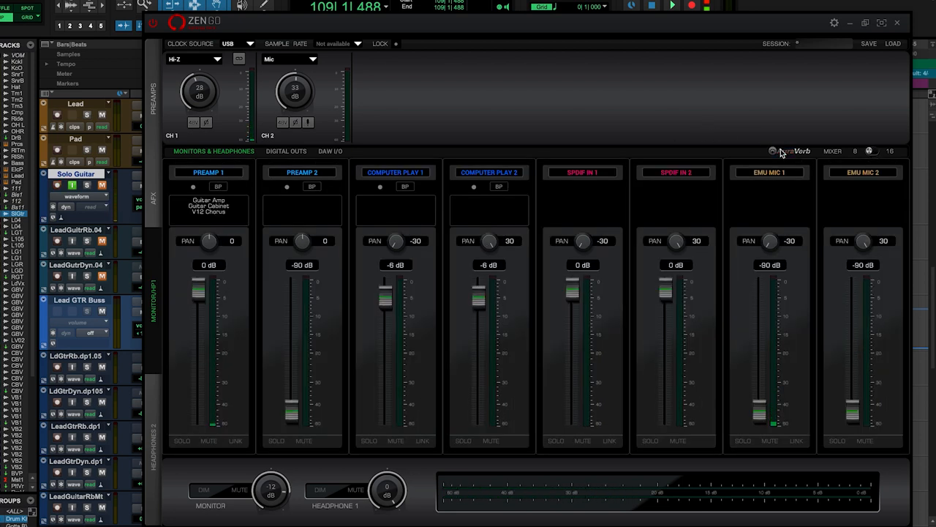
Open the AuraVerb reverb panel from its logo in the mixer.
left_click(795, 151)
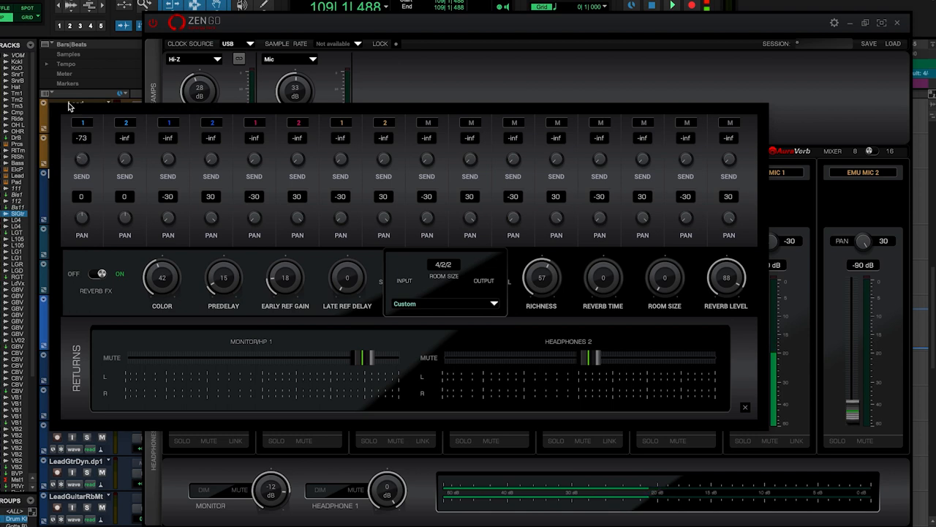